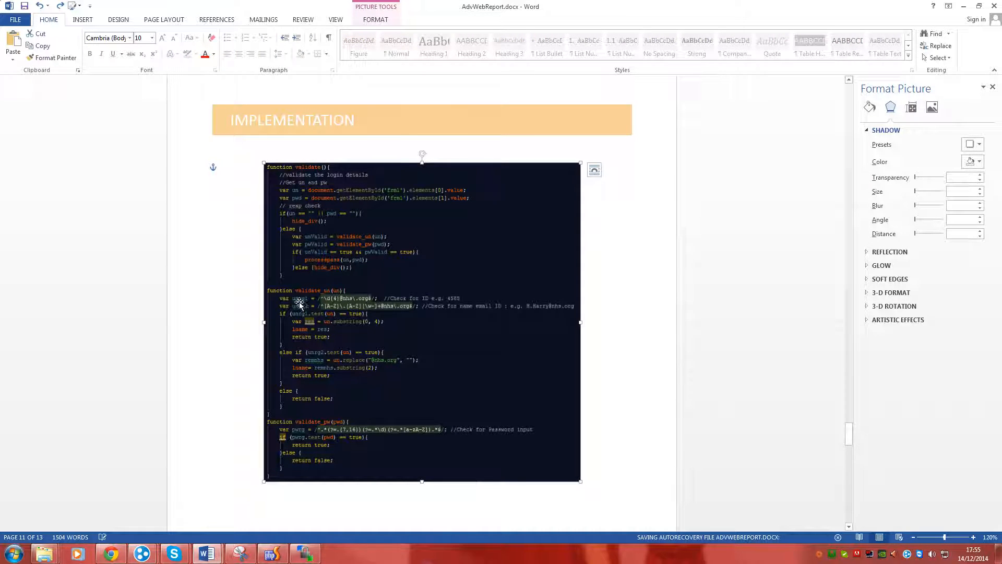
{"action": "mouse_move", "coordinate": [315, 156]}
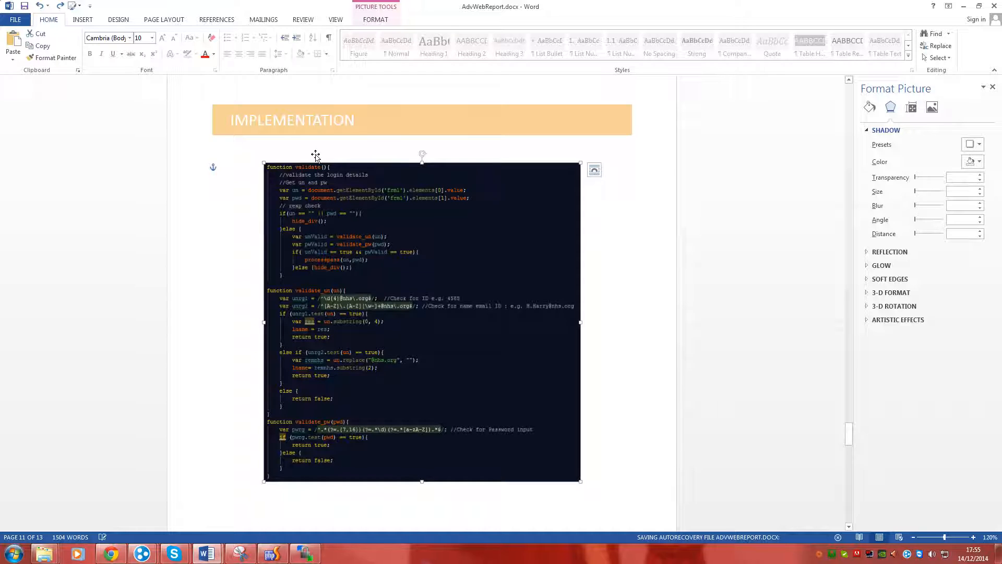
- Start a Rectangle shape from Insert > Shapes to highlight the code lines
{"action": "left_click", "coordinate": [81, 19]}
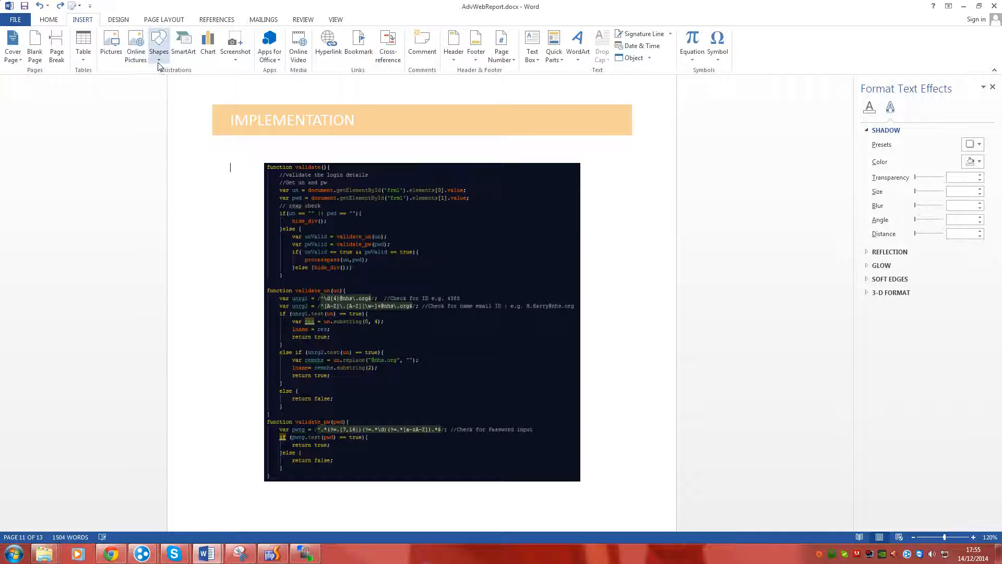
{"action": "left_click", "coordinate": [158, 45]}
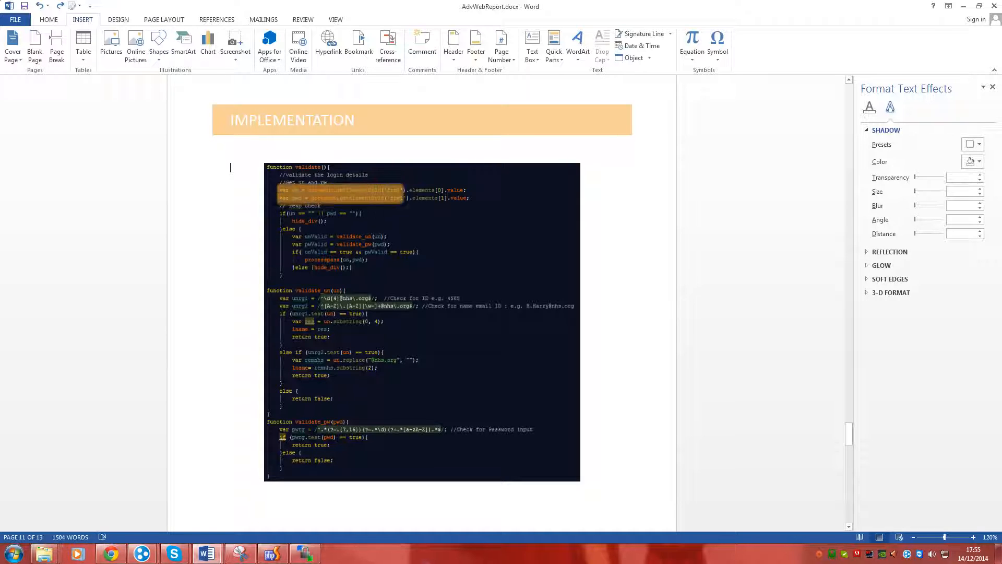
- Place the rectangle over var un / var pwd, style it solid orange after trying No Fill
{"action": "left_click", "coordinate": [373, 193]}
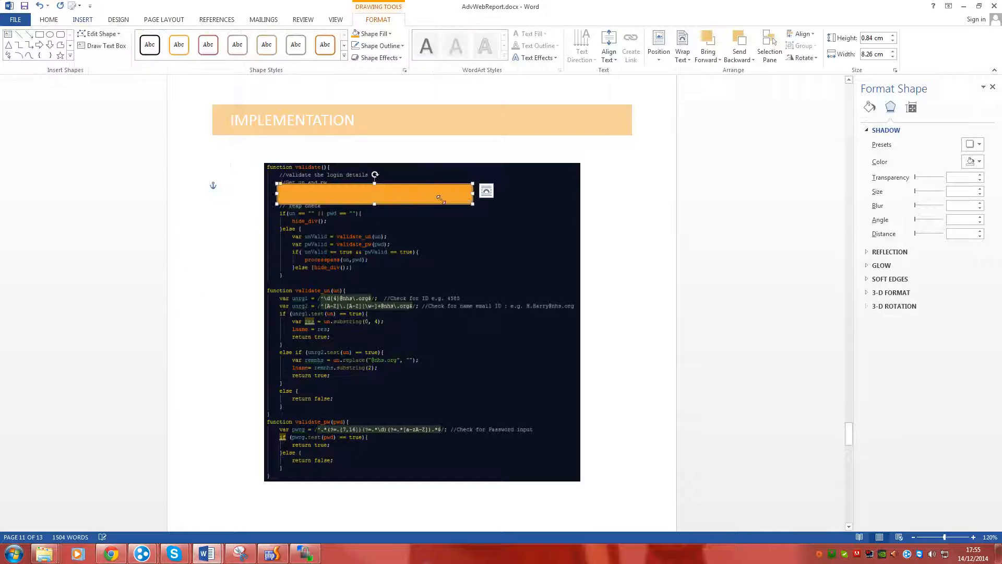
{"action": "left_click", "coordinate": [178, 45]}
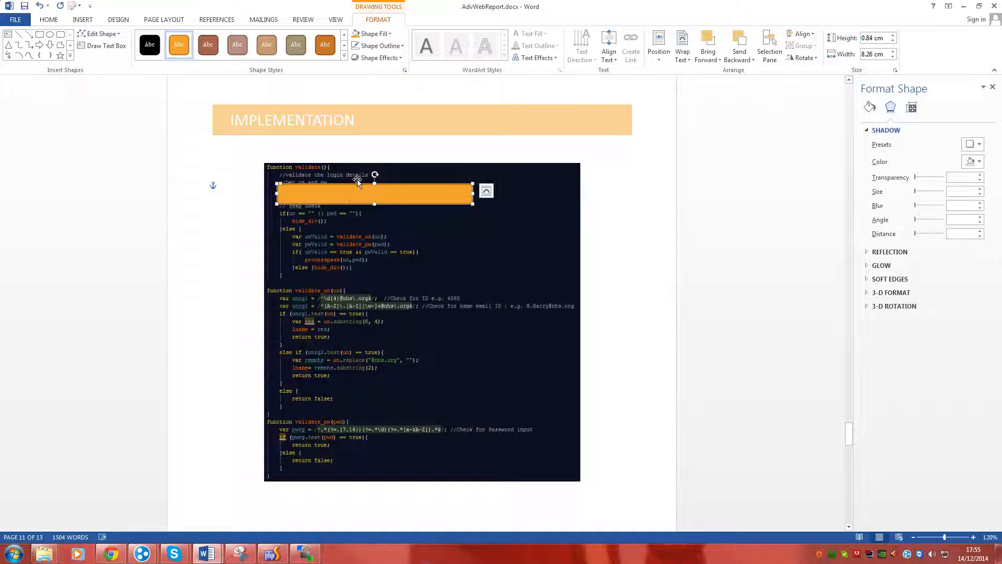
{"action": "left_click", "coordinate": [372, 34]}
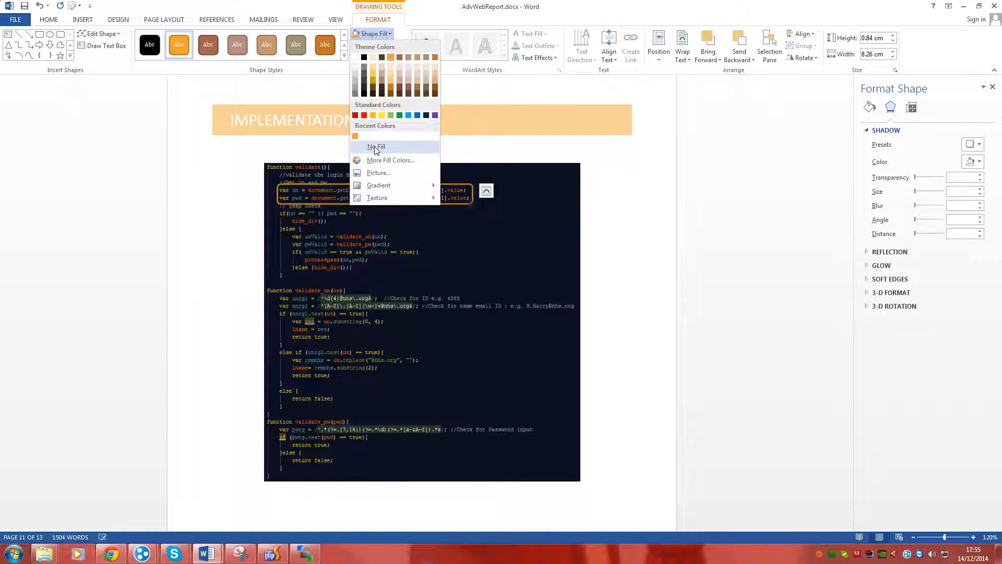
{"action": "left_click", "coordinate": [376, 146]}
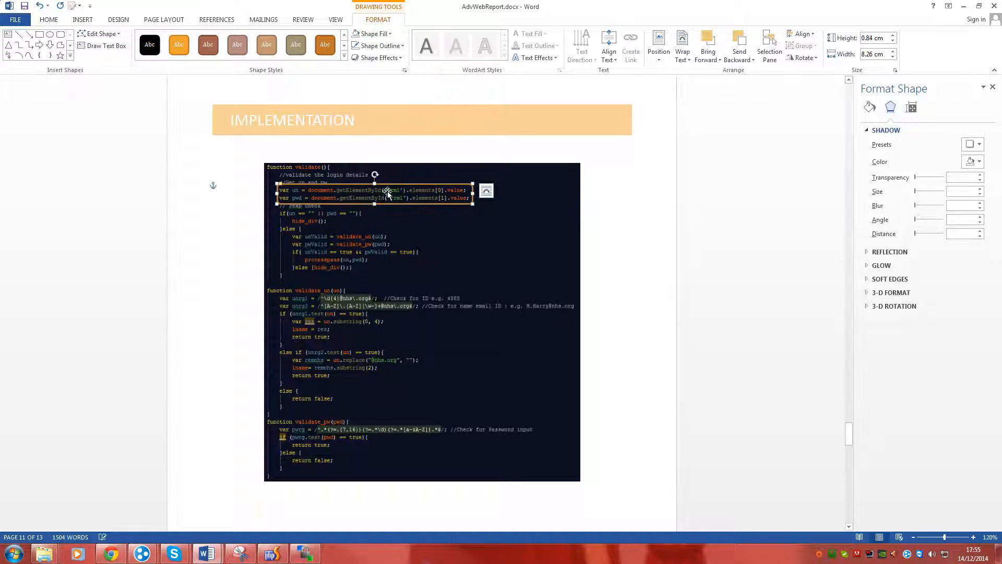
{"action": "left_click", "coordinate": [371, 33]}
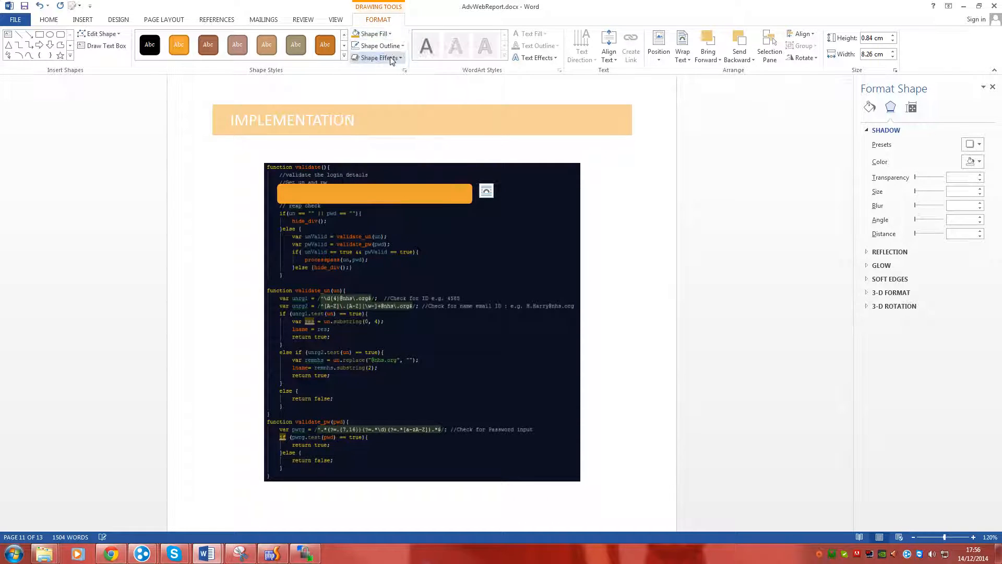
{"action": "left_click", "coordinate": [374, 193]}
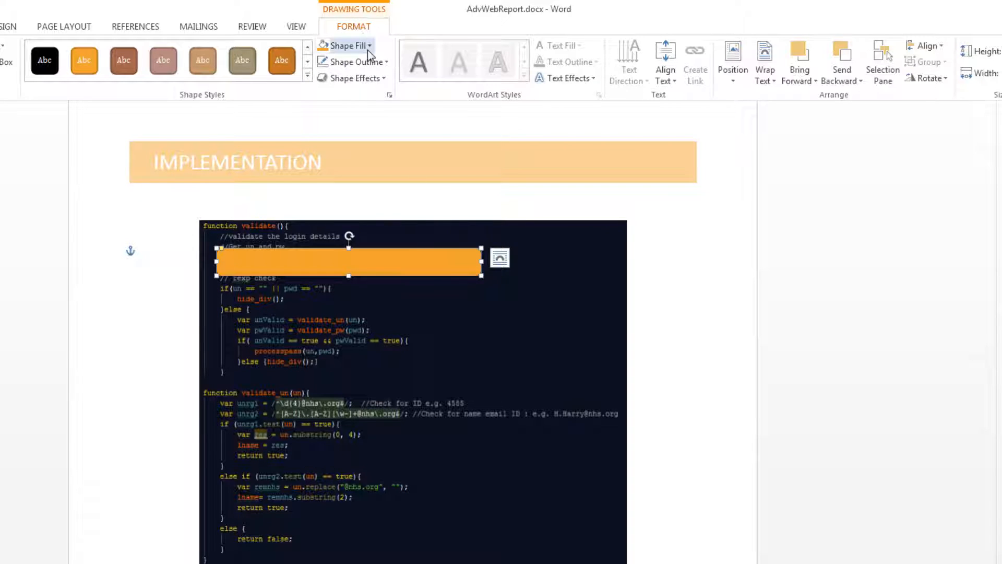
- Raise the orange fill's Transparency in More Fill Colors so the code shows through
{"action": "left_click", "coordinate": [344, 45]}
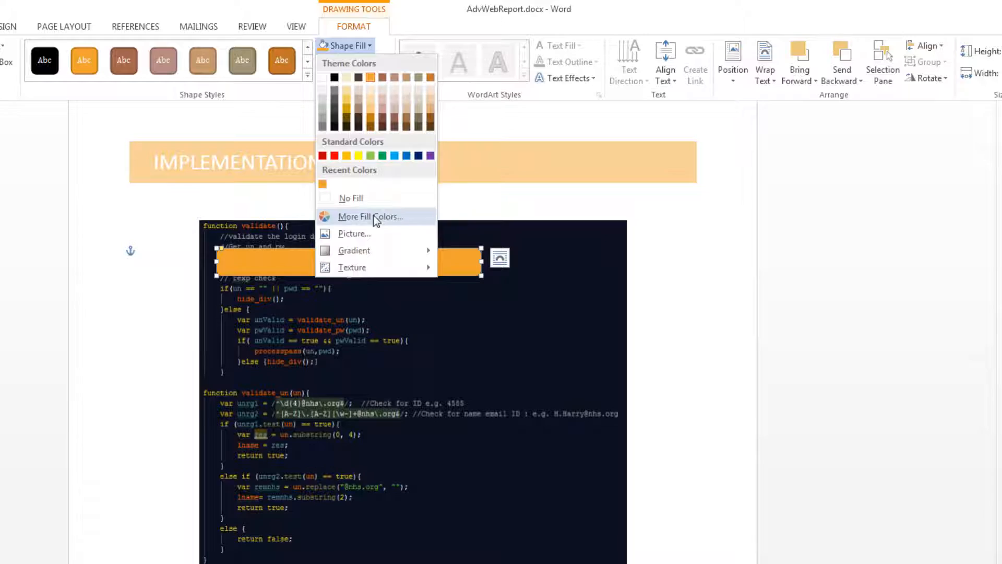
{"action": "left_click", "coordinate": [369, 217]}
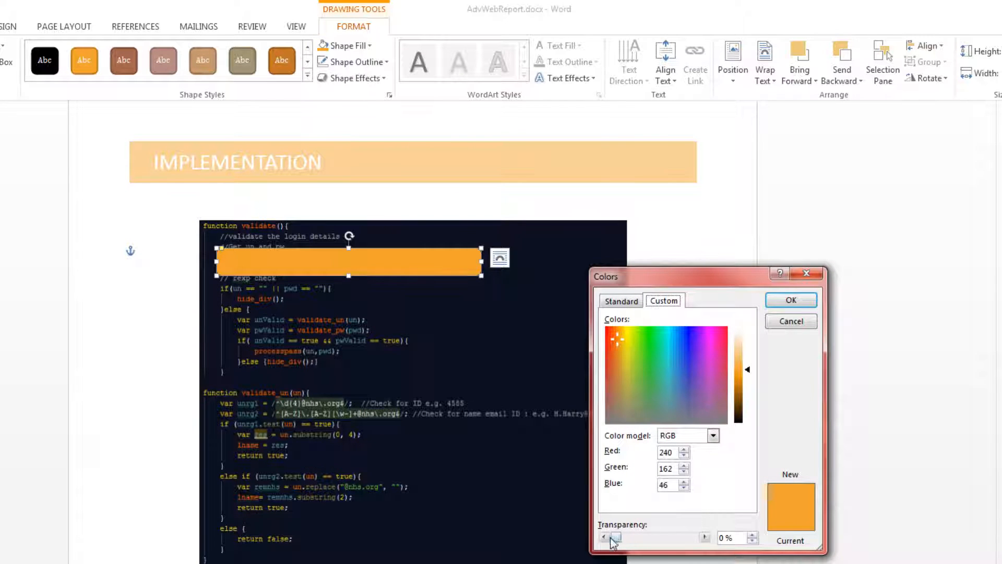
{"action": "left_click_drag", "start_coordinate": [614, 537], "coordinate": [656, 537]}
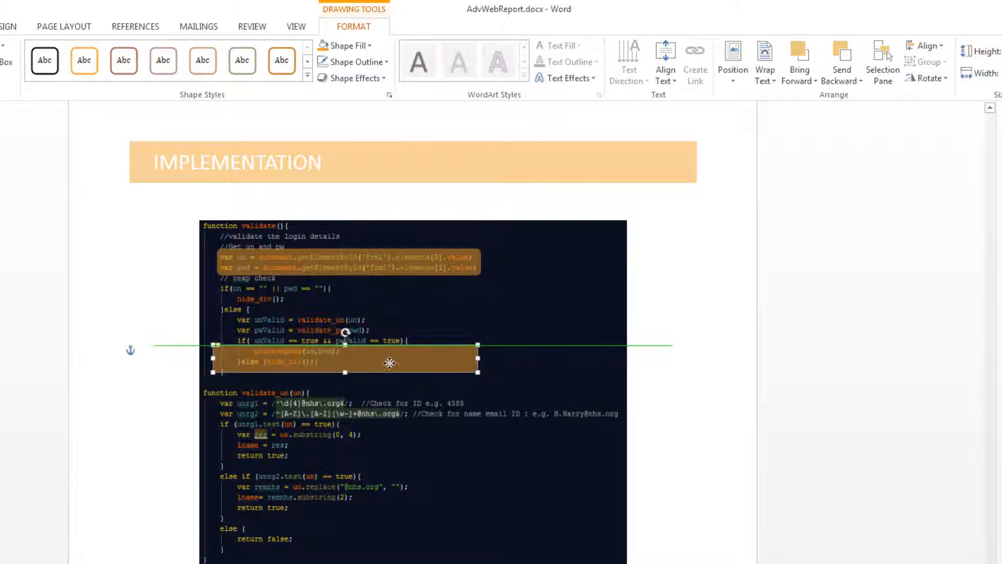
- Move the copied box over the validate_un regex lines and fill it blue
{"action": "left_click_drag", "start_coordinate": [389, 364], "coordinate": [390, 406]}
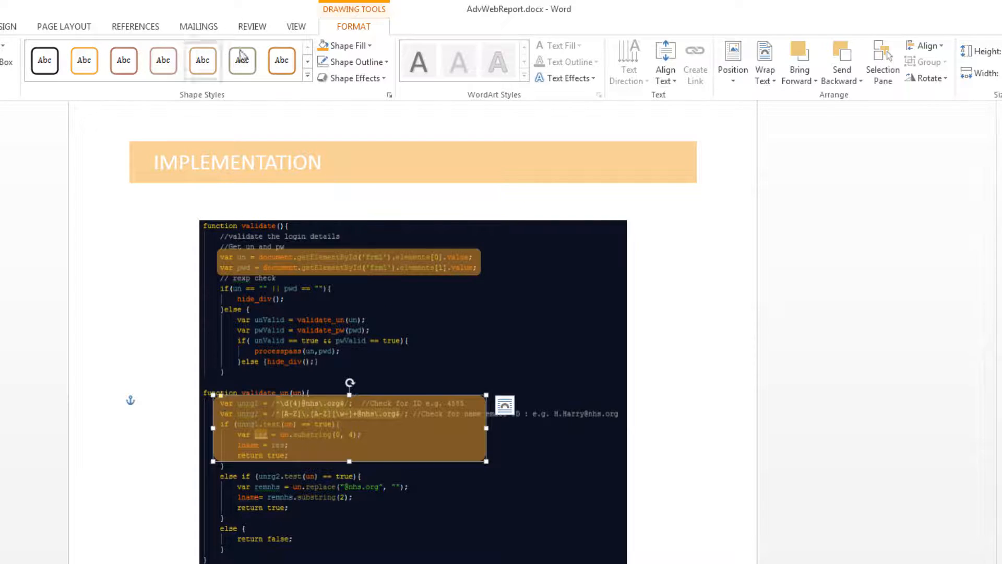
{"action": "left_click", "coordinate": [345, 45]}
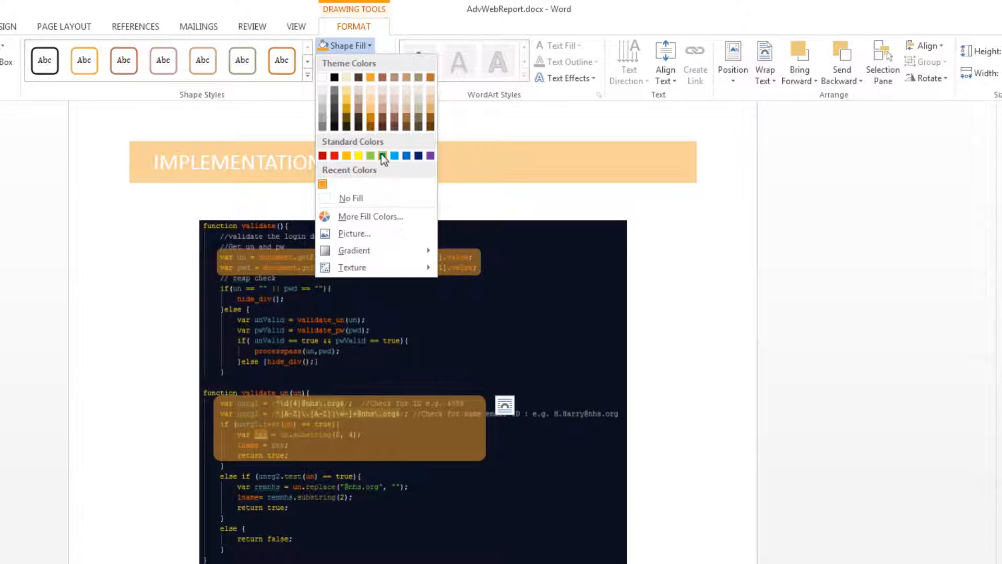
{"action": "left_click", "coordinate": [333, 155]}
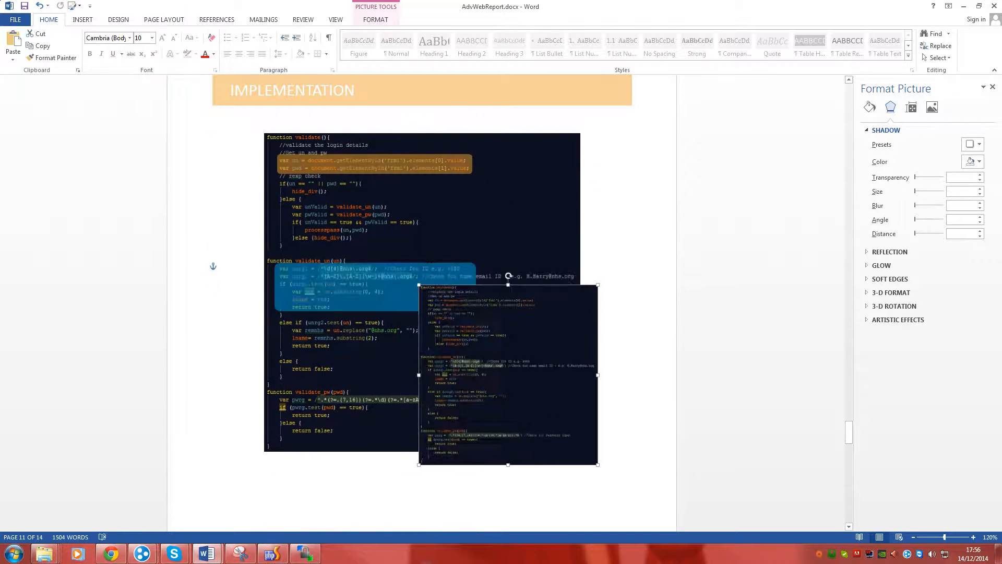
- Shrink the pasted code image to about 6 cm square in the screenshot's lower right
{"action": "left_click_drag", "start_coordinate": [508, 374], "coordinate": [479, 372]}
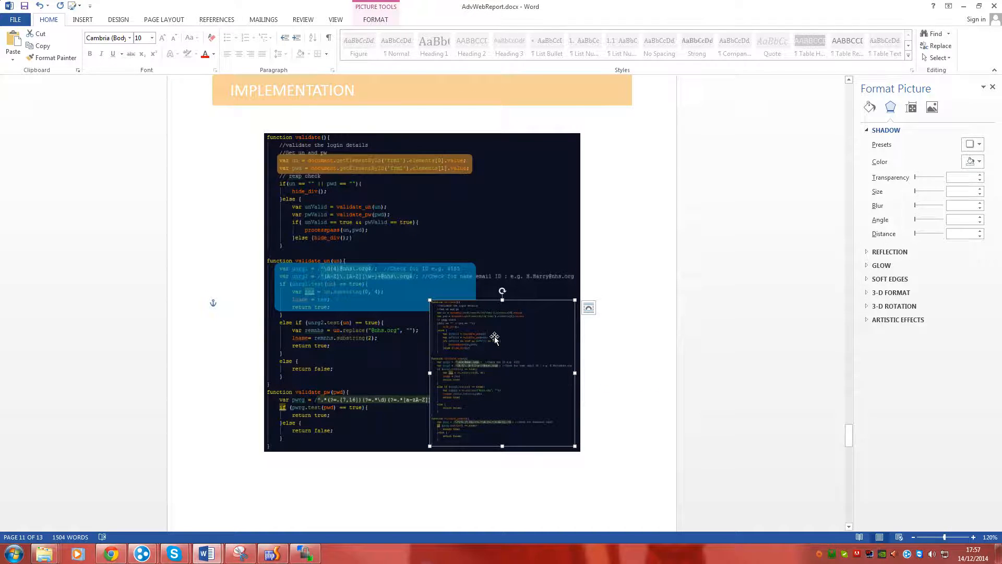
{"action": "left_click", "coordinate": [375, 18]}
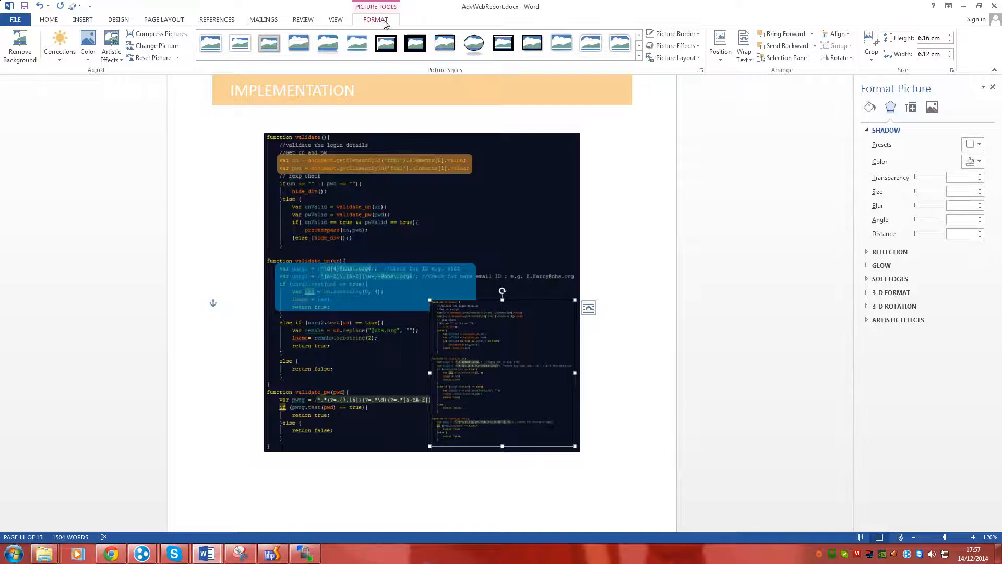
- Make the inset picture's dark background transparent via Color > Set Transparent Color
{"action": "left_click", "coordinate": [88, 47]}
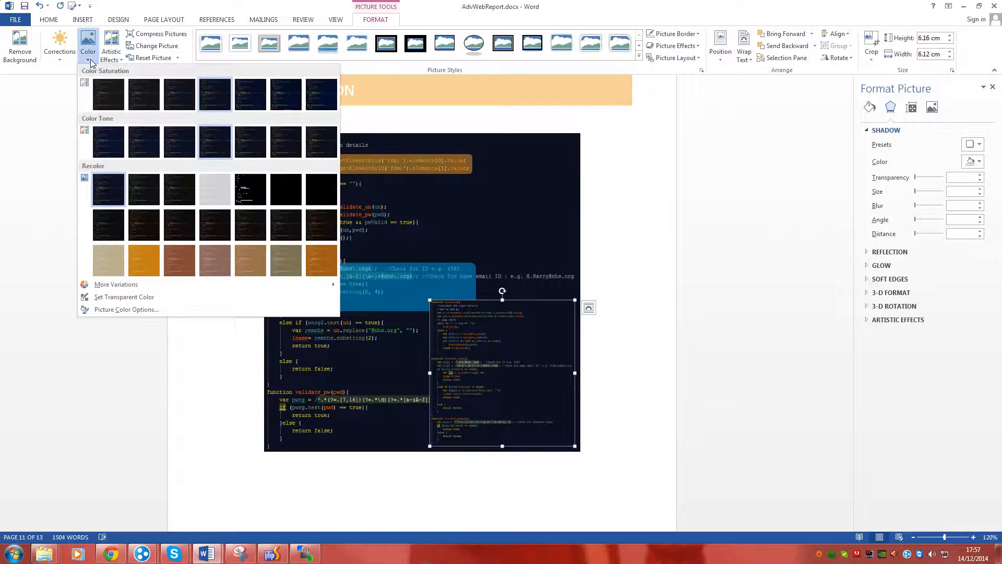
{"action": "mouse_move", "coordinate": [124, 296]}
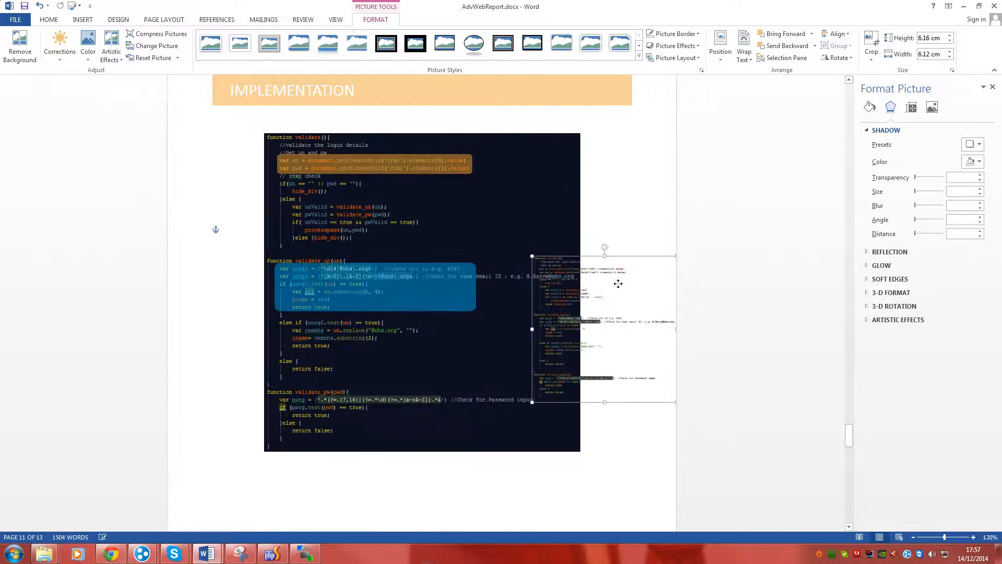
{"action": "scroll", "scroll_direction": "down", "scroll_amount": 3}
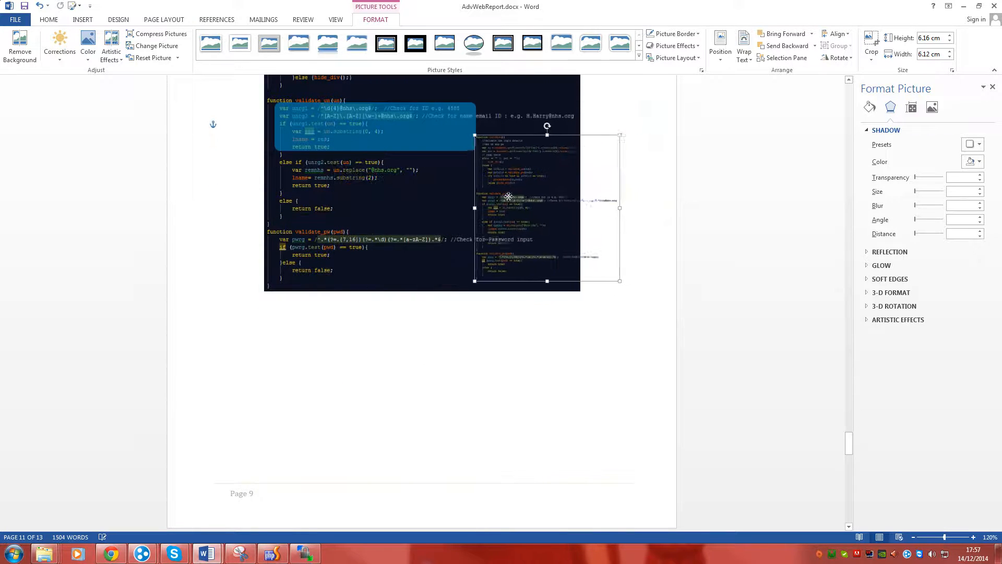
- Reposition the inset image and cover it with a red copy of the blue box
{"action": "left_click_drag", "start_coordinate": [546, 208], "coordinate": [553, 200]}
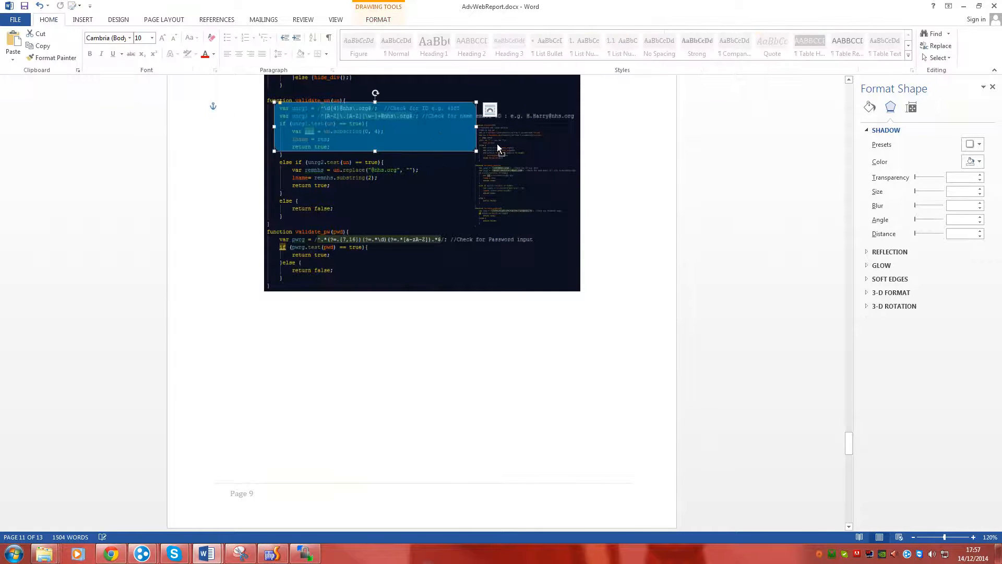
{"action": "left_click_drag", "start_coordinate": [476, 151], "coordinate": [669, 168]}
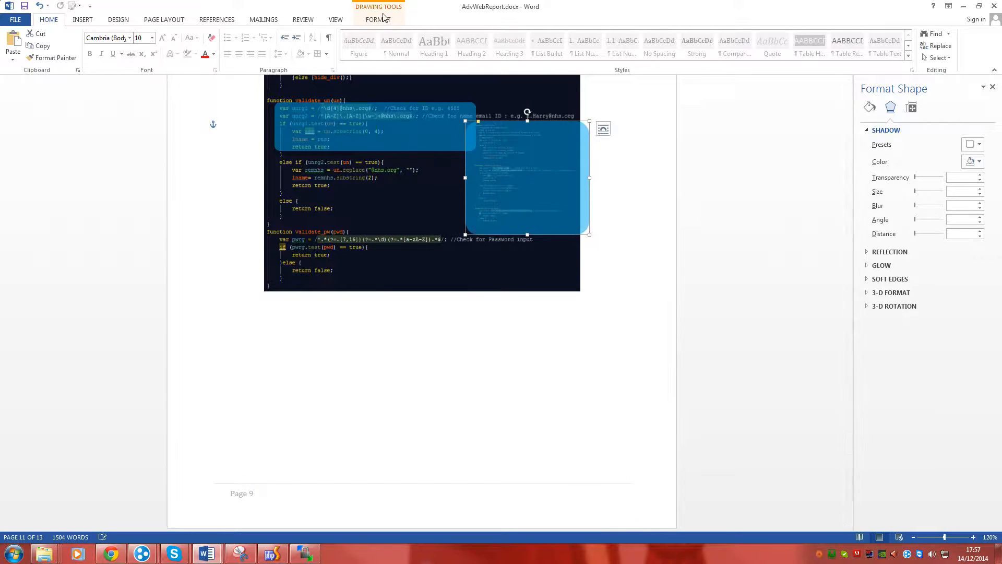
{"action": "left_click", "coordinate": [372, 33]}
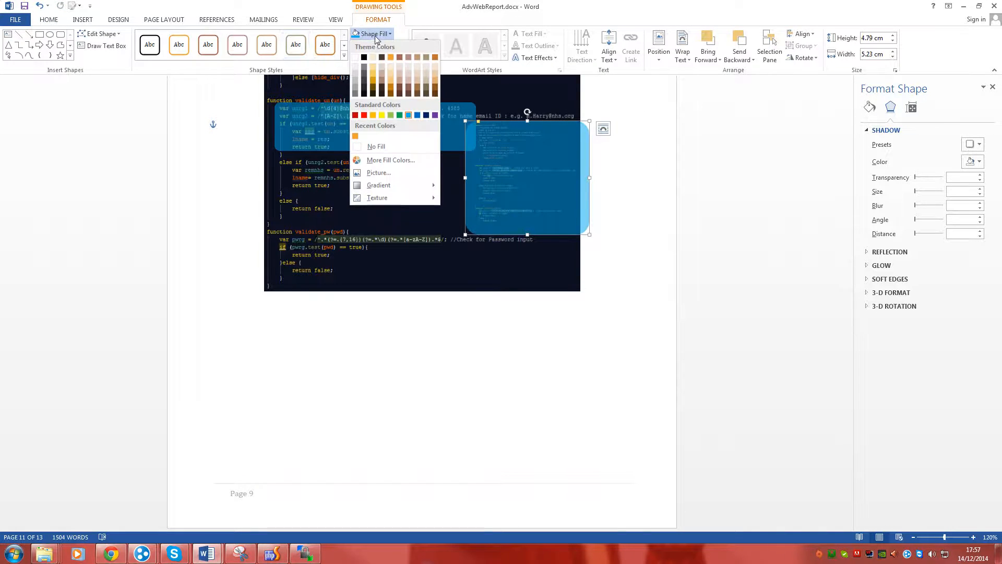
{"action": "left_click", "coordinate": [364, 115]}
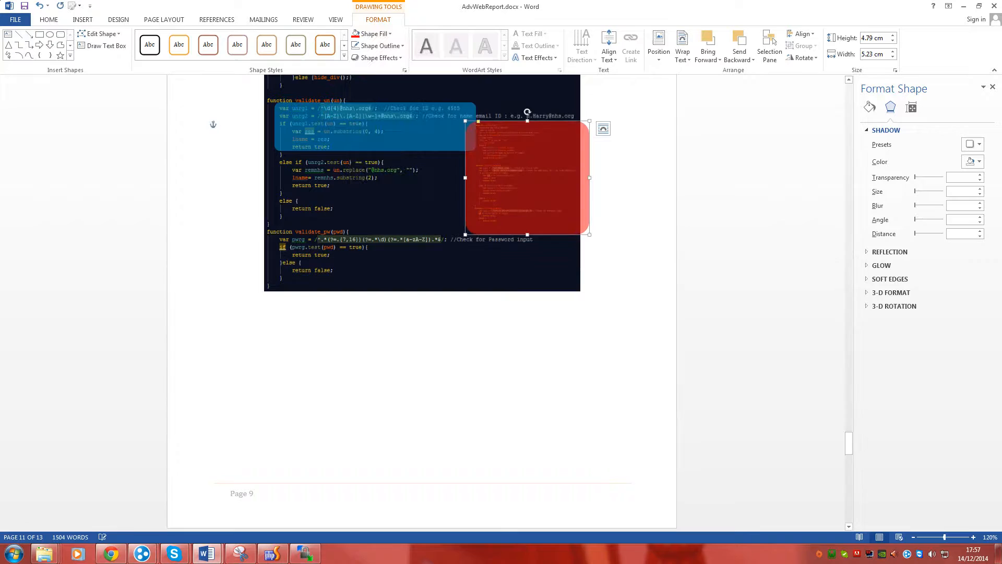